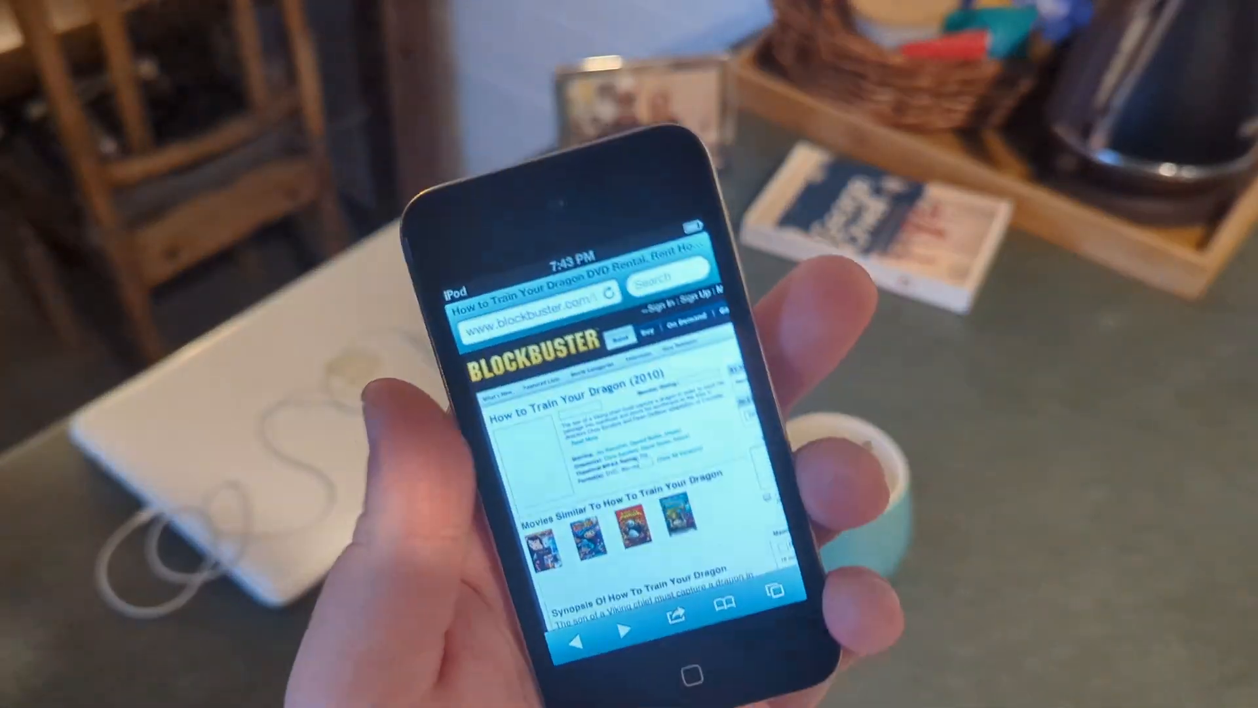
{"action": "scroll", "scroll_direction": "down", "scroll_amount": 3}
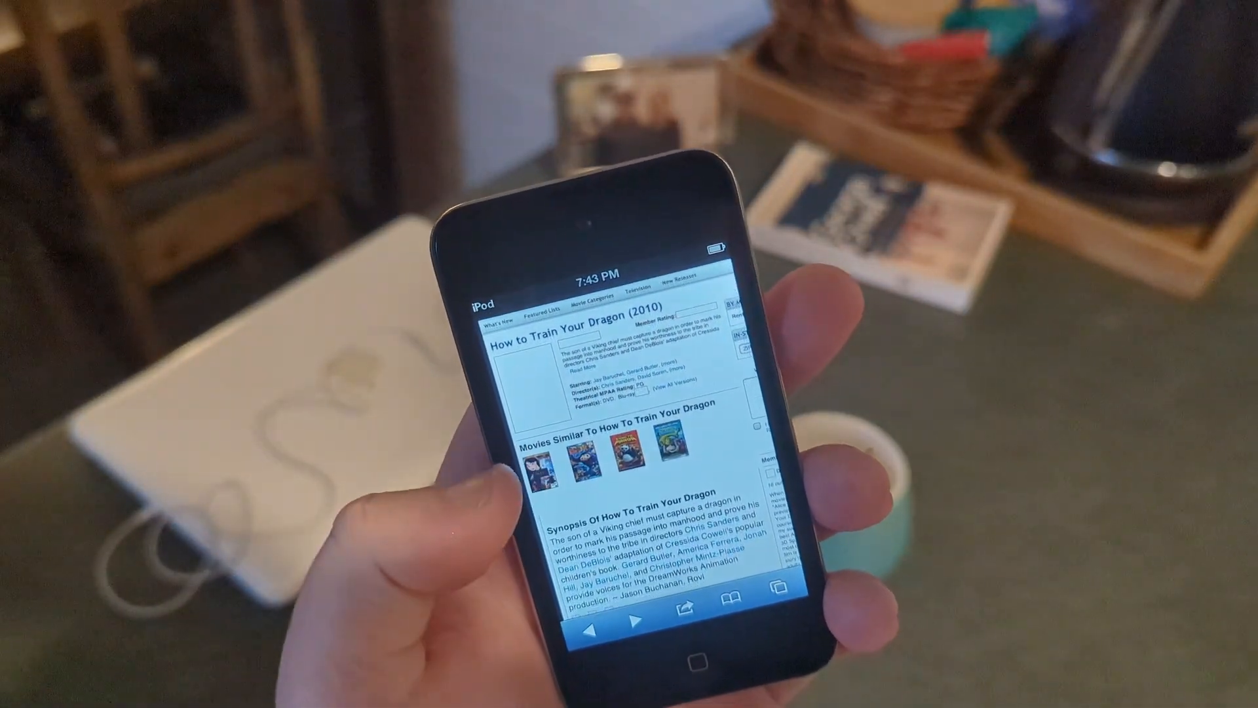
{"action": "scroll", "scroll_direction": "down", "scroll_amount": 3}
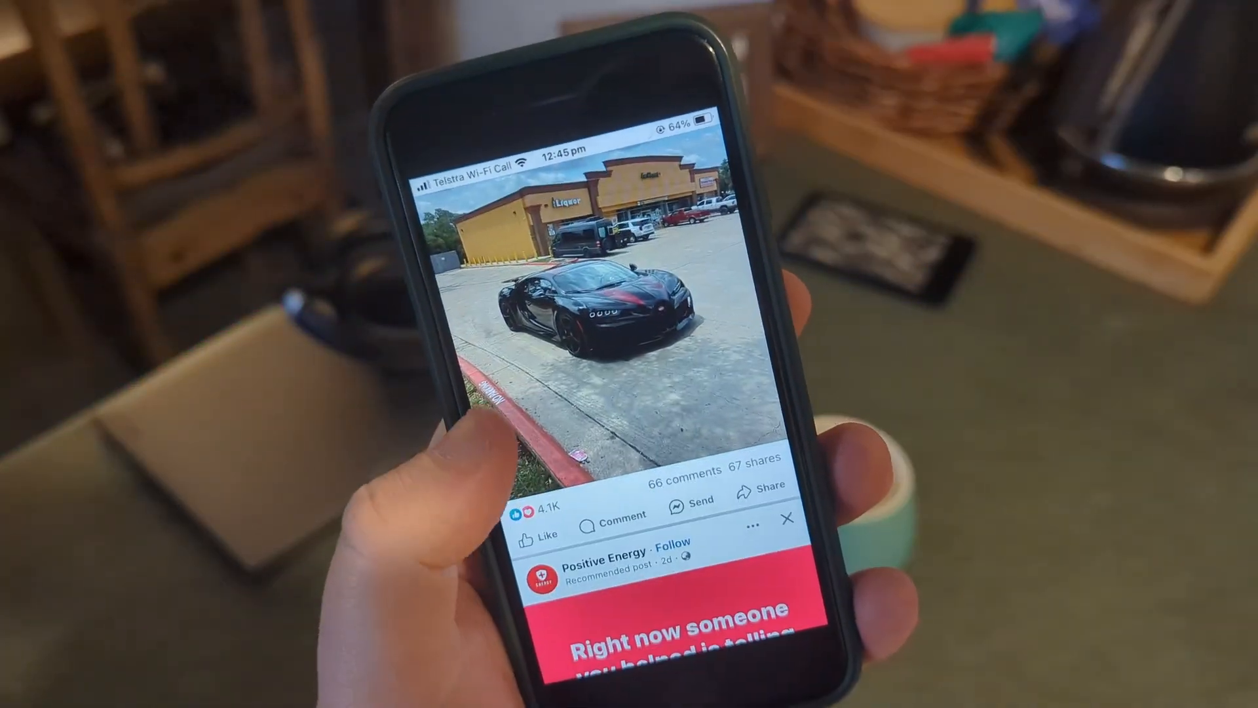
{"action": "scroll", "scroll_direction": "down", "scroll_amount": 3}
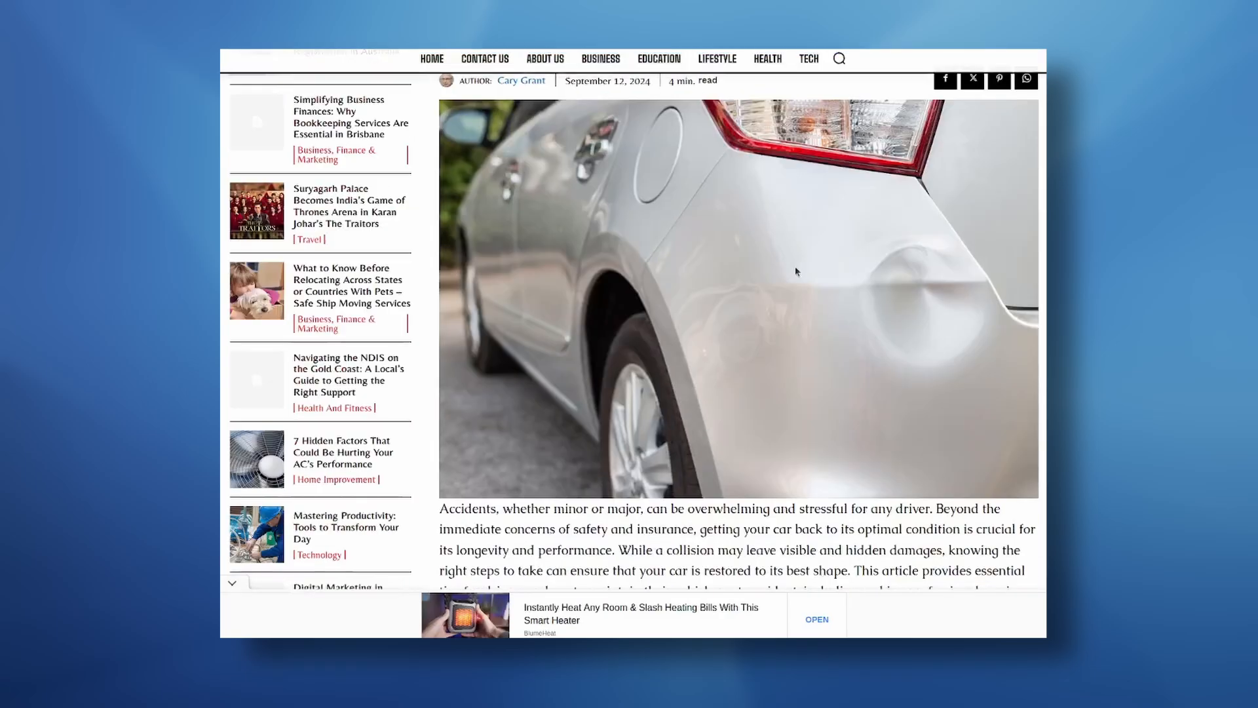
{"action": "scroll", "scroll_direction": "down", "scroll_amount": 3}
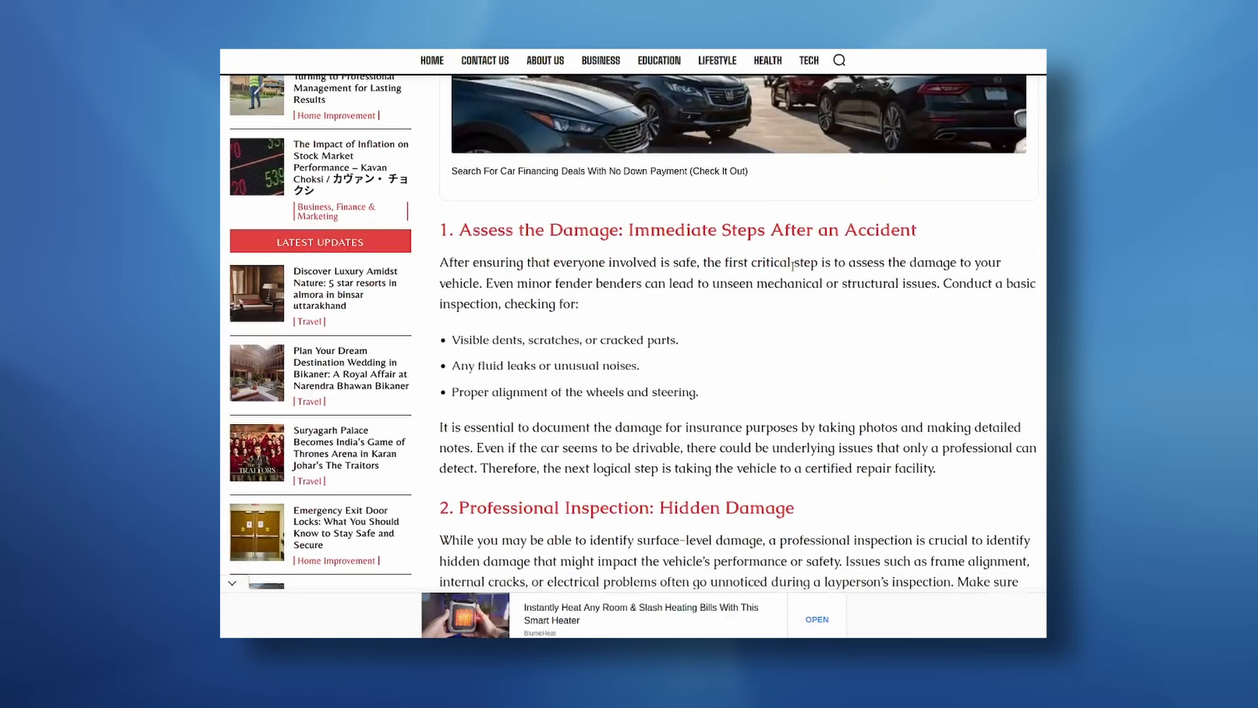